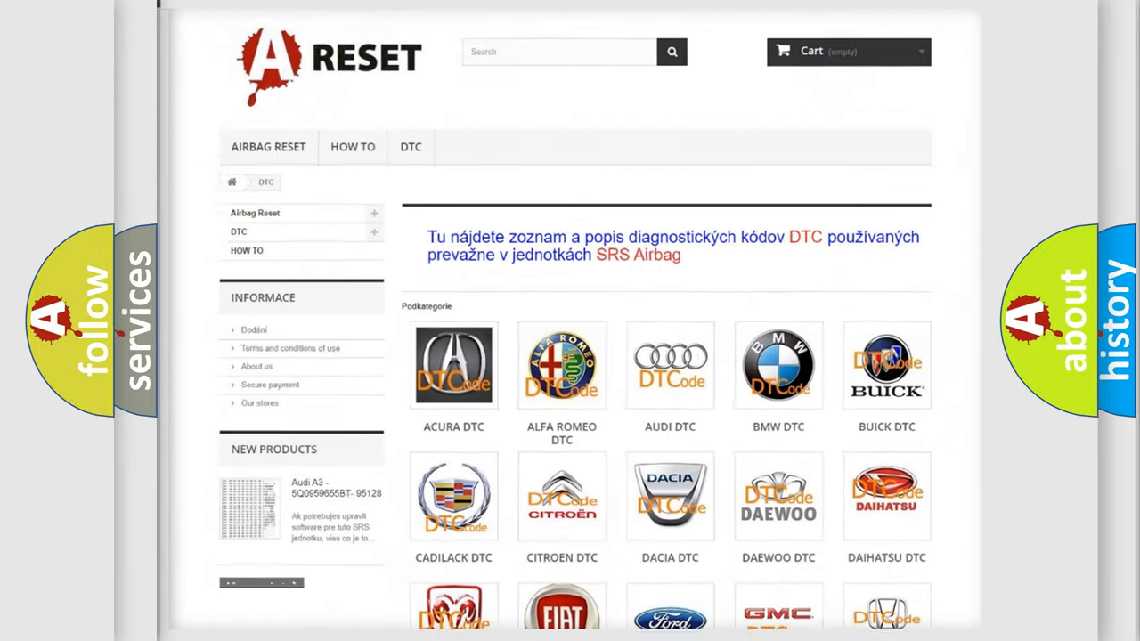
Step: Choose Ford from the DTC car-brand grid to reach its code list
scroll("down", 3)
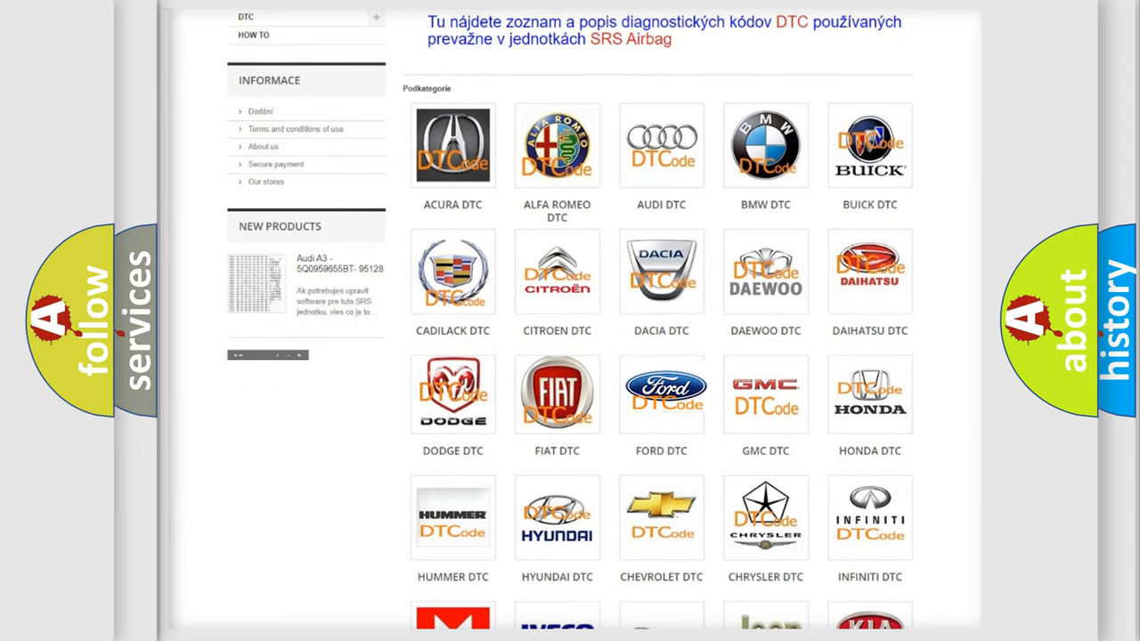
left_click(661, 394)
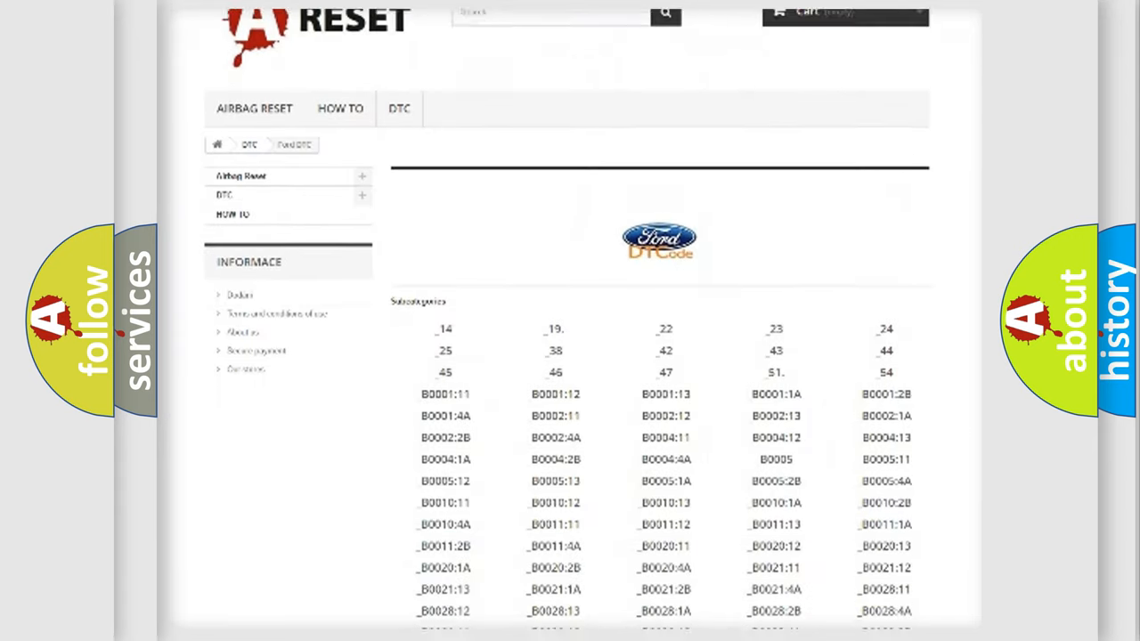
scroll("down", 3)
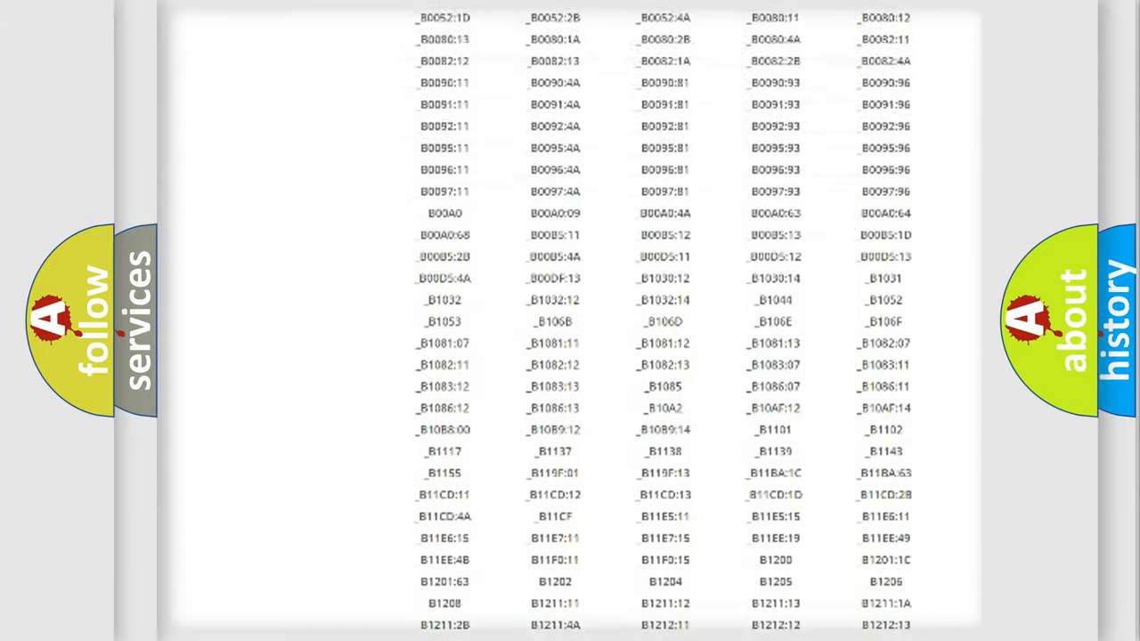
scroll("up", 3)
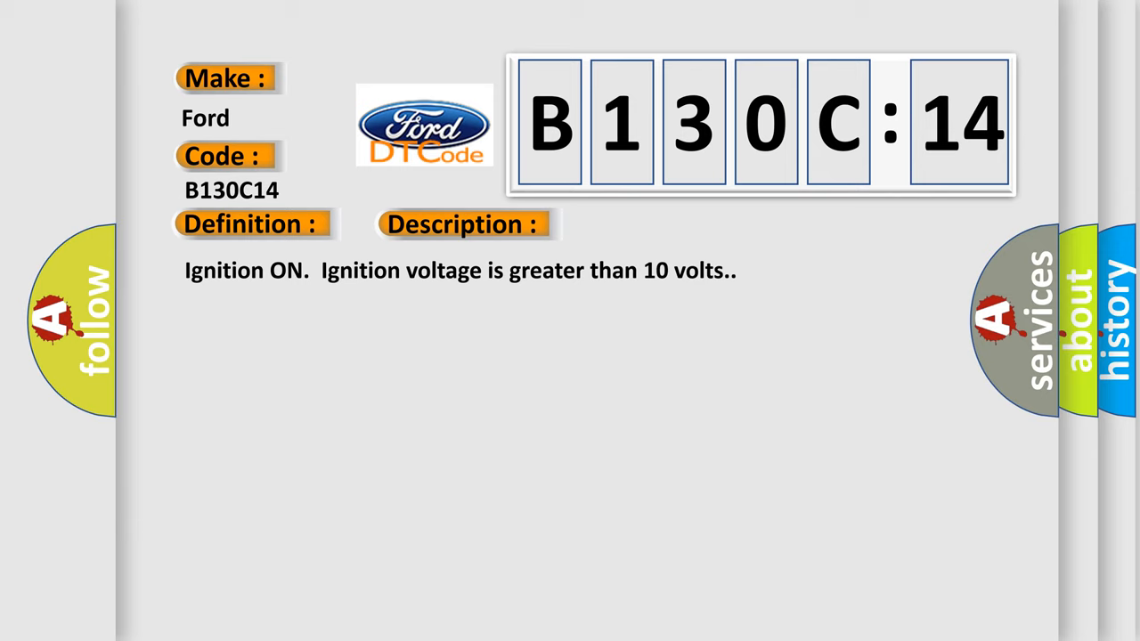
Step: Reveal the Cause heading on the Ford B130C14 code card
left_click(655, 224)
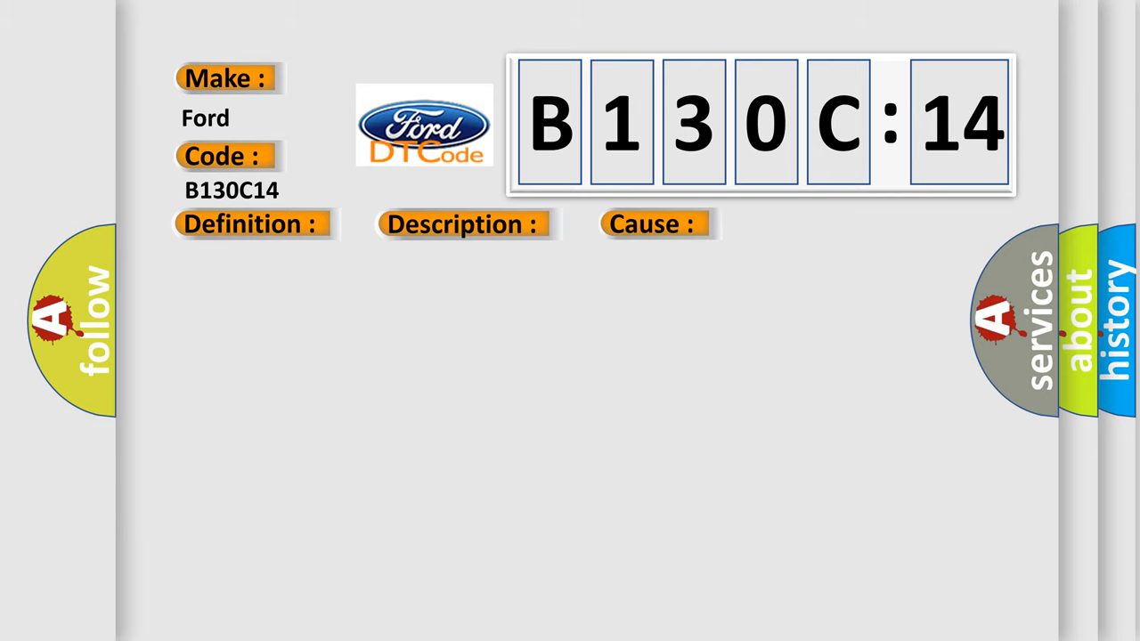